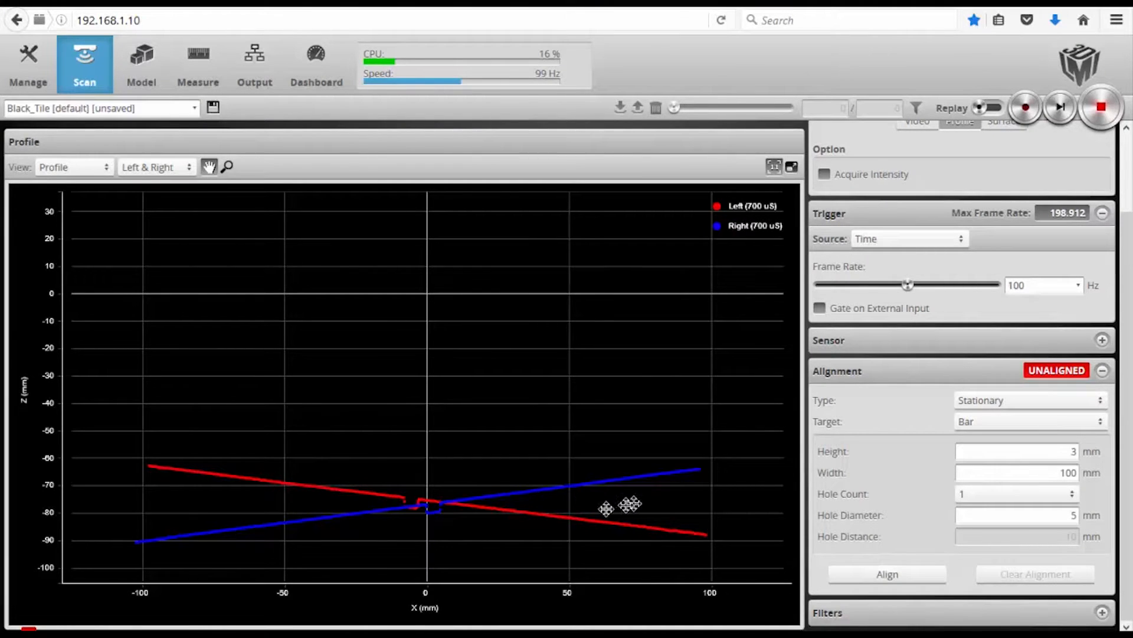
mouse_move(260, 482)
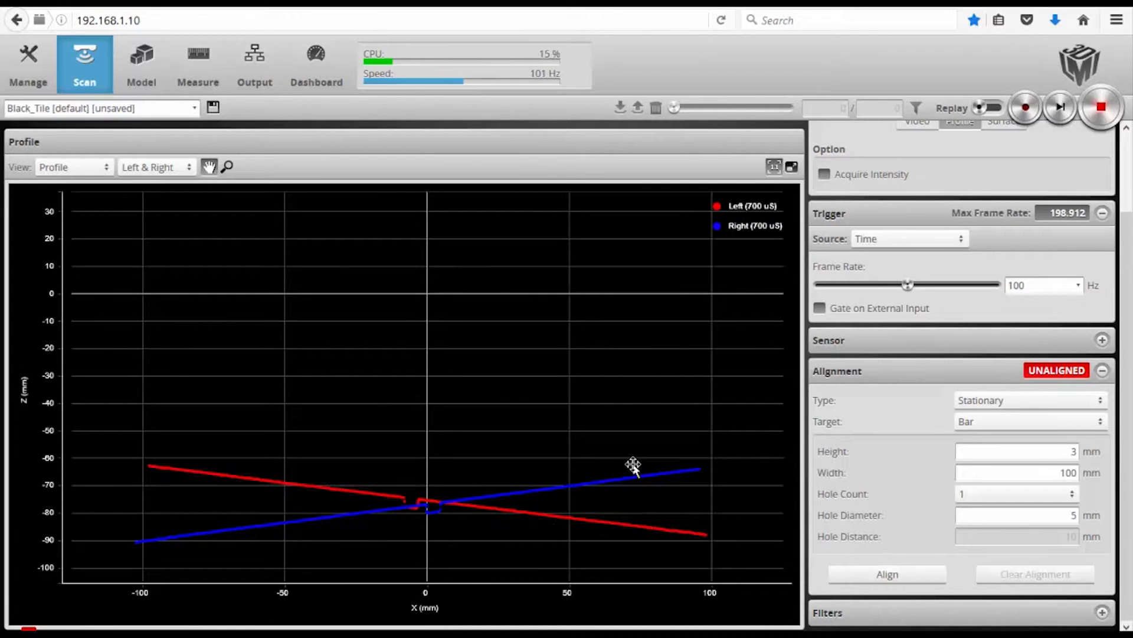
mouse_move(908, 476)
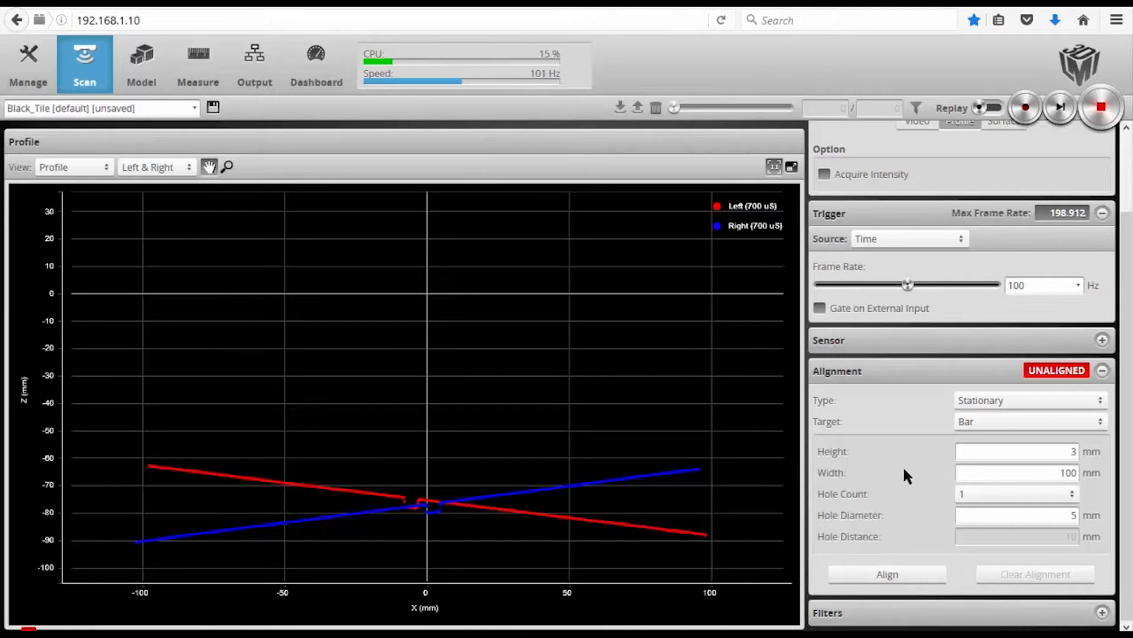
mouse_move(1101, 404)
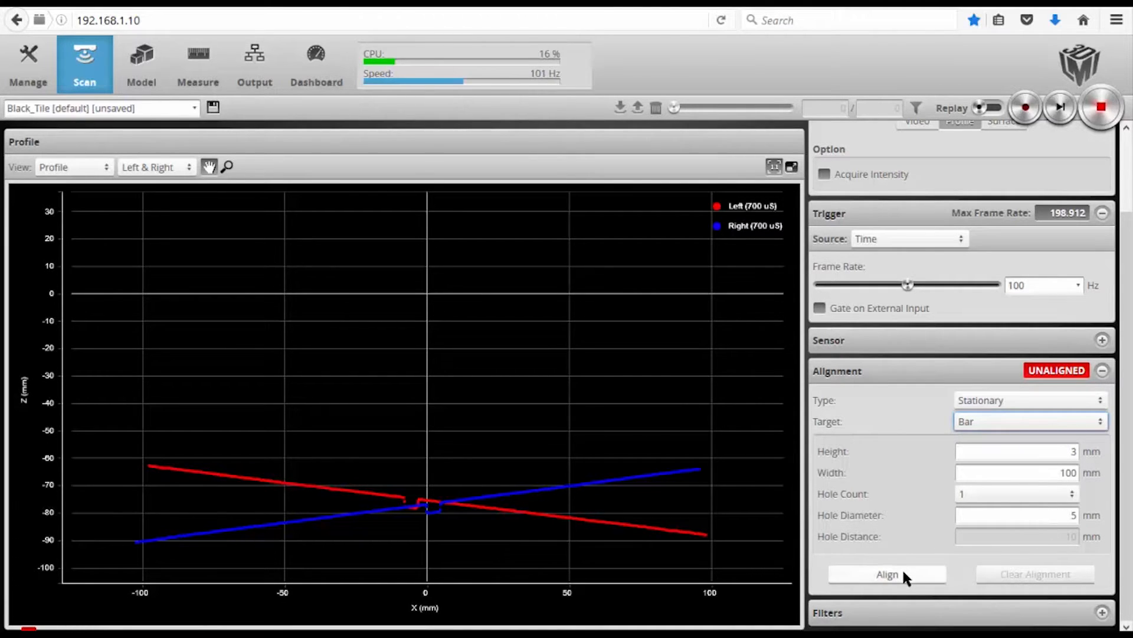
- Align both buddy sensors against the bar so their profiles sit flat at zero height
click(886, 574)
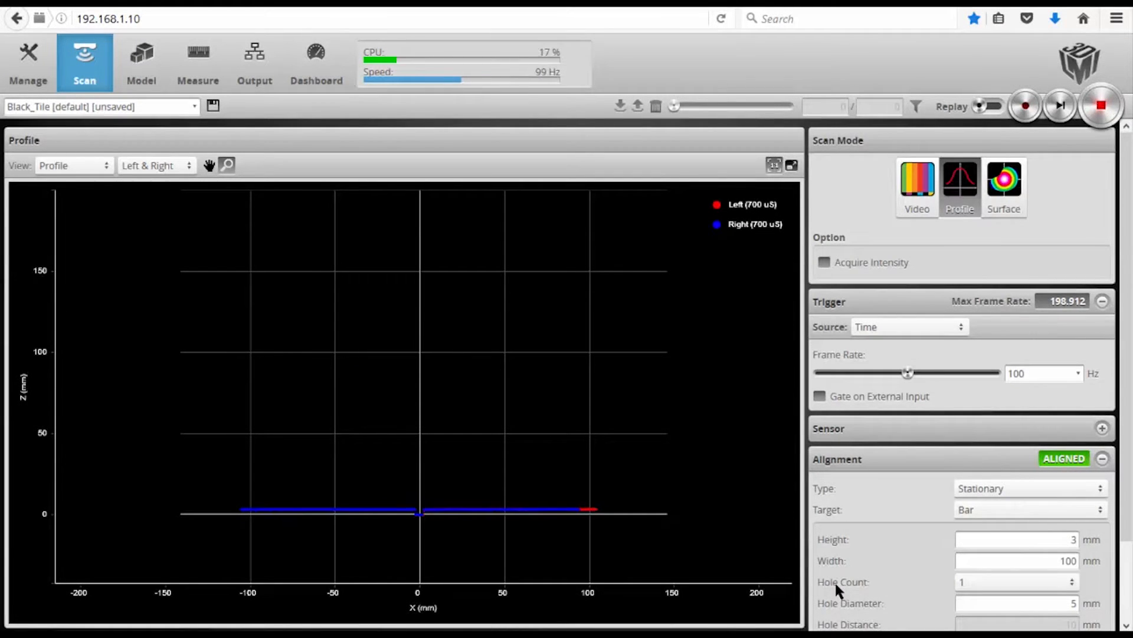
click(28, 63)
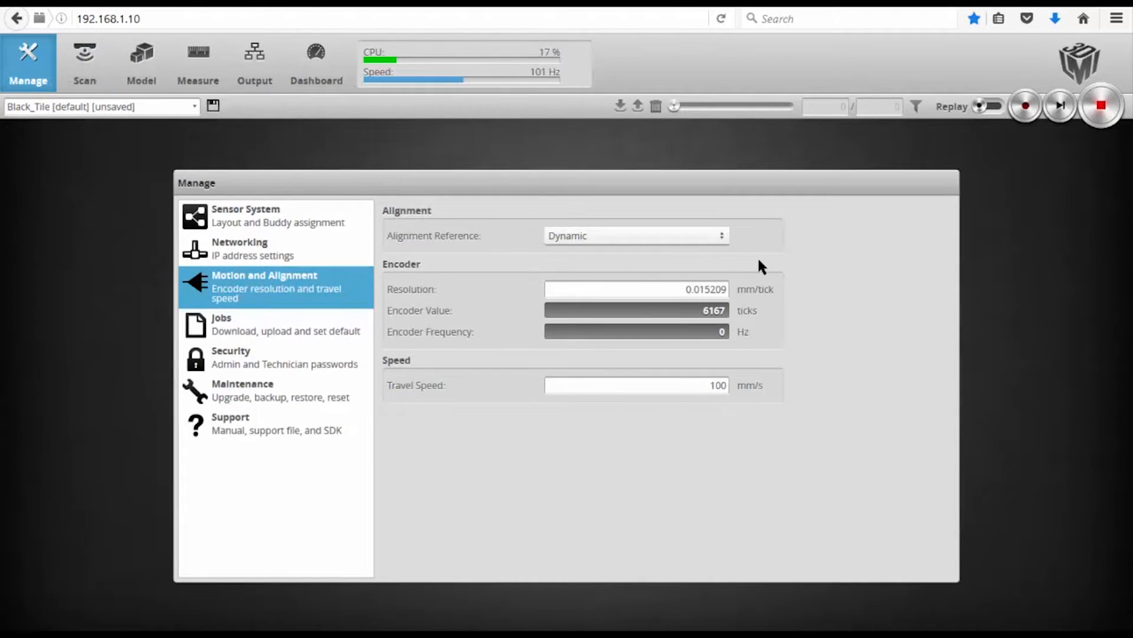
mouse_move(810, 284)
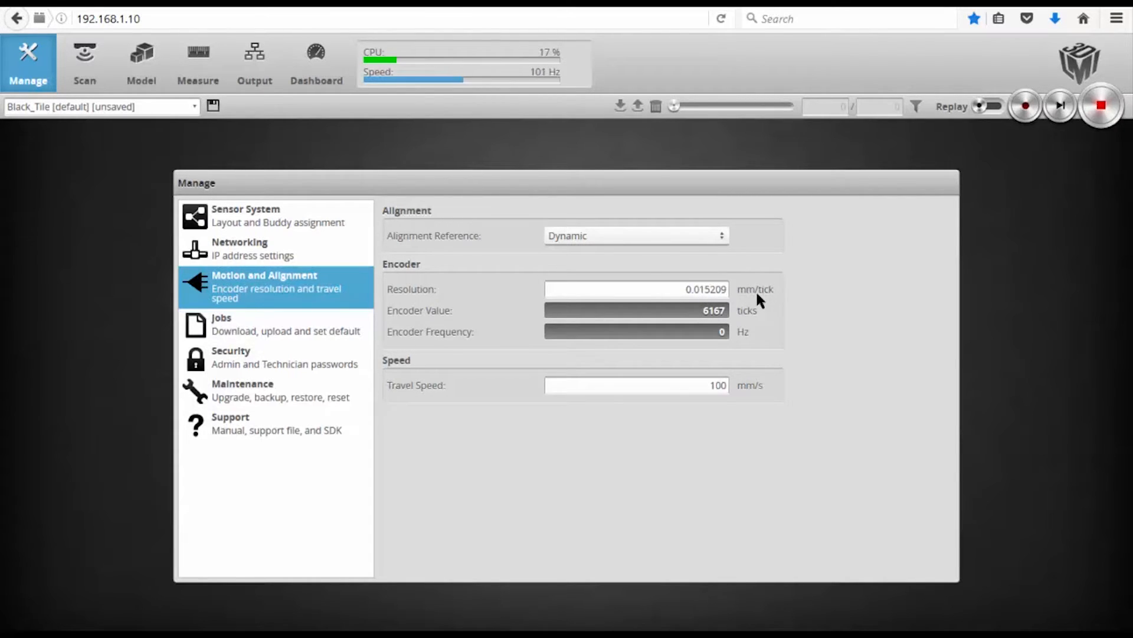
mouse_move(784, 300)
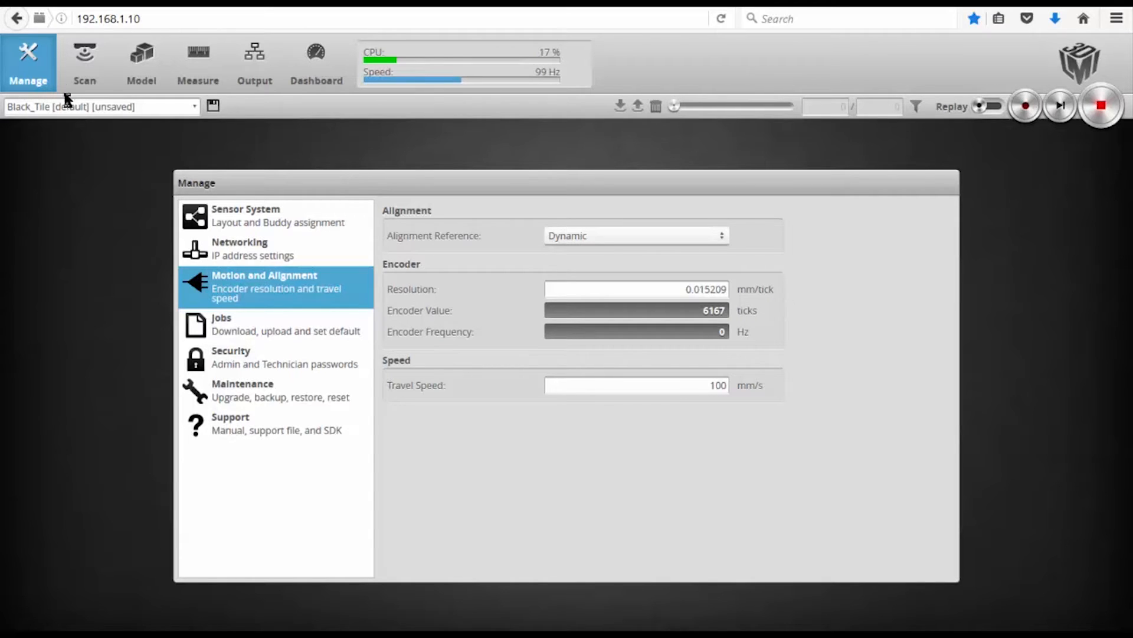
- Return to the Scan page after checking encoder resolution 0.015209 mm/tick and travel speed 100 mm/s
click(84, 61)
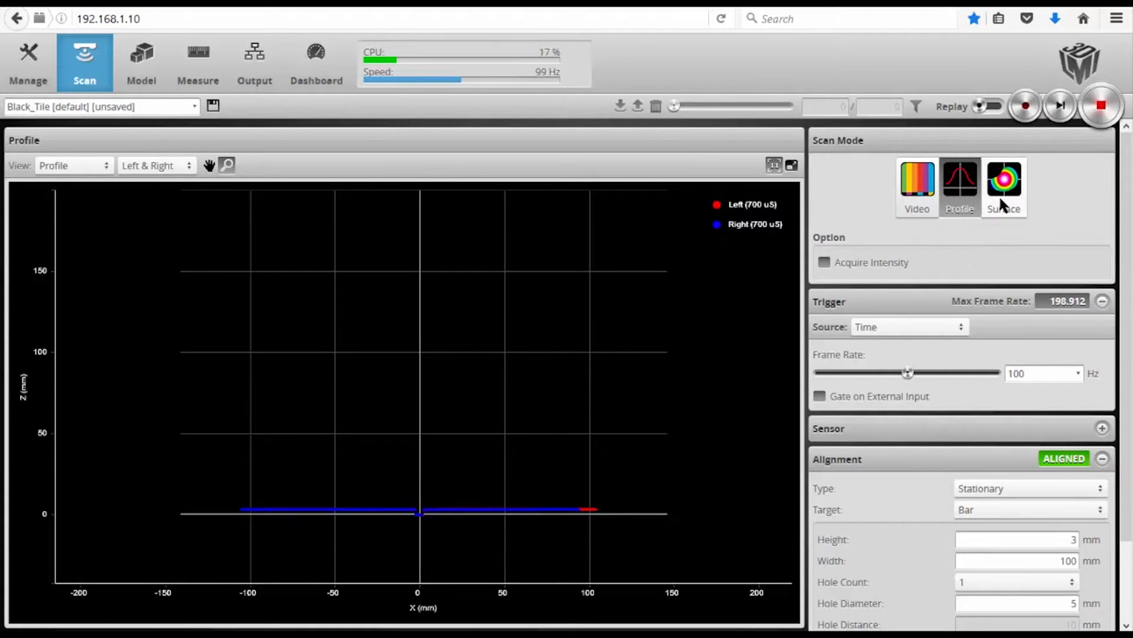
- Switch to Surface scan mode triggered by the Encoder at 0.5 mm bi-directional spacing
click(1003, 184)
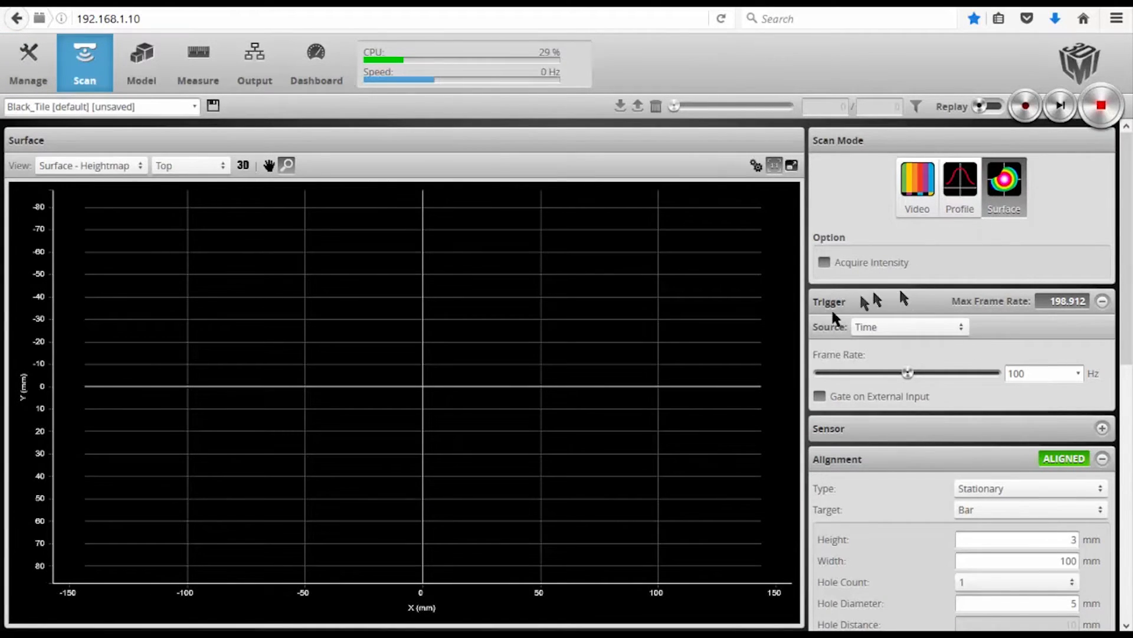
click(908, 326)
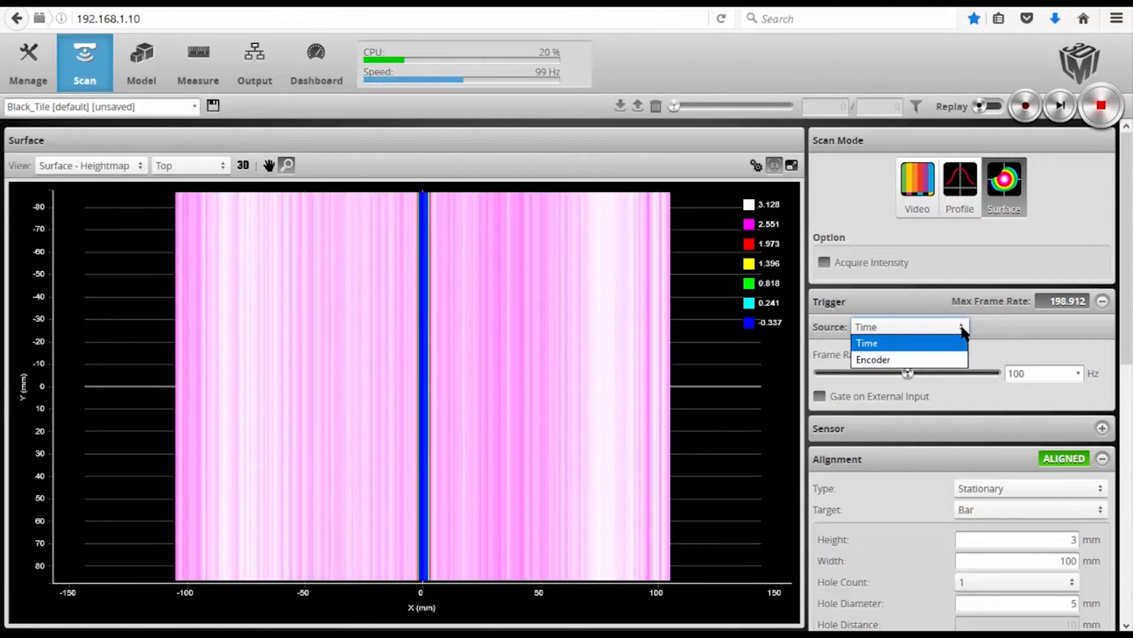
click(872, 358)
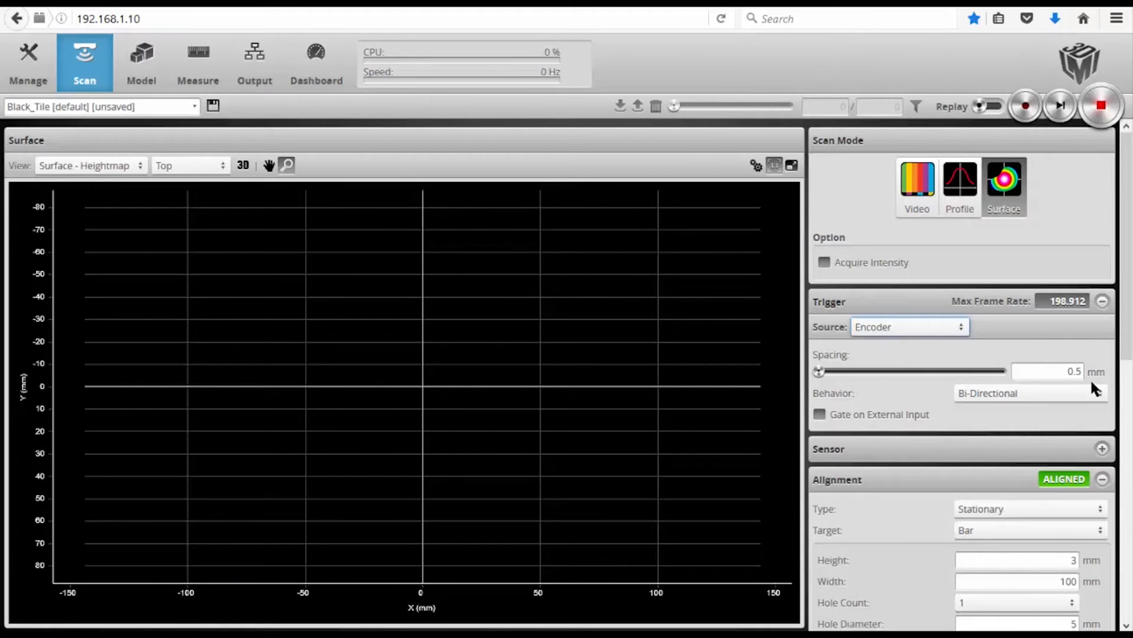
mouse_move(1081, 387)
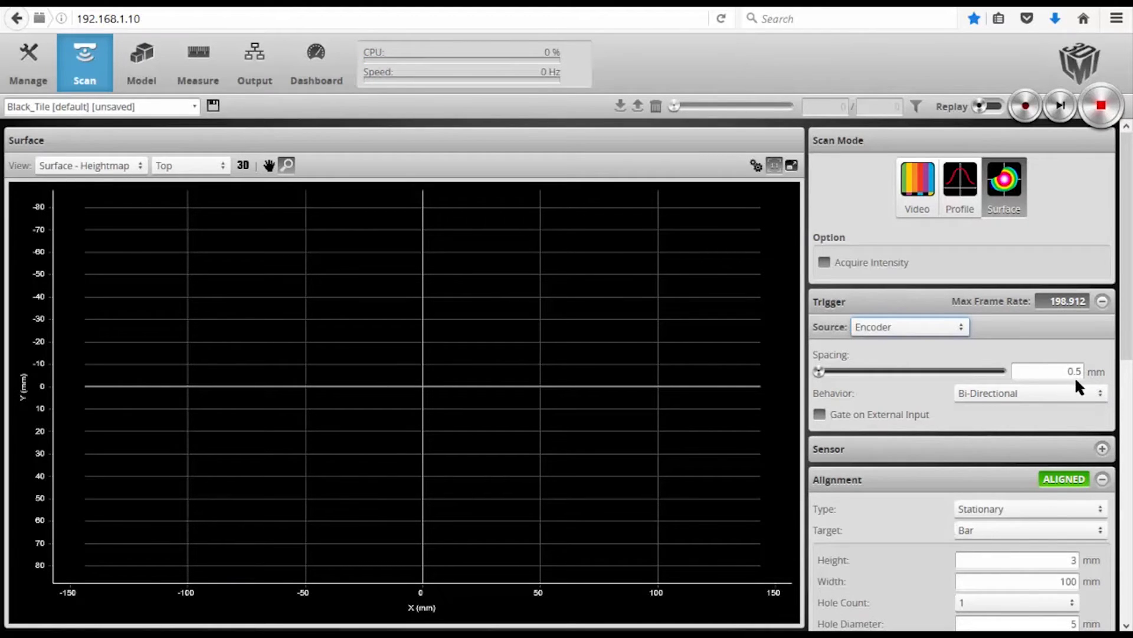
mouse_move(1103, 385)
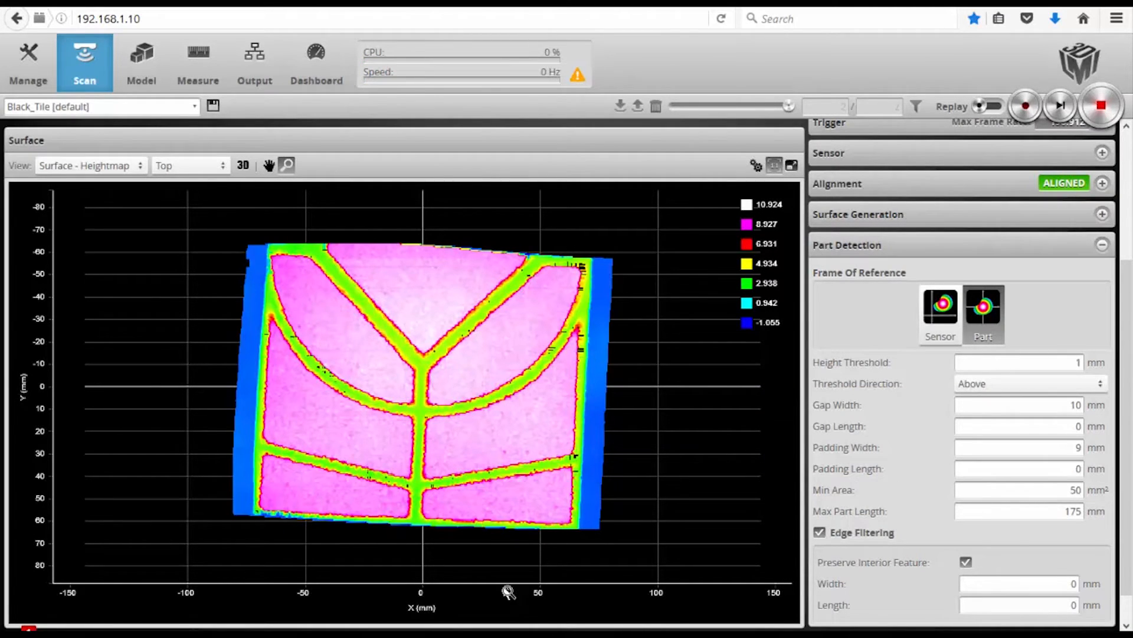
mouse_move(882, 303)
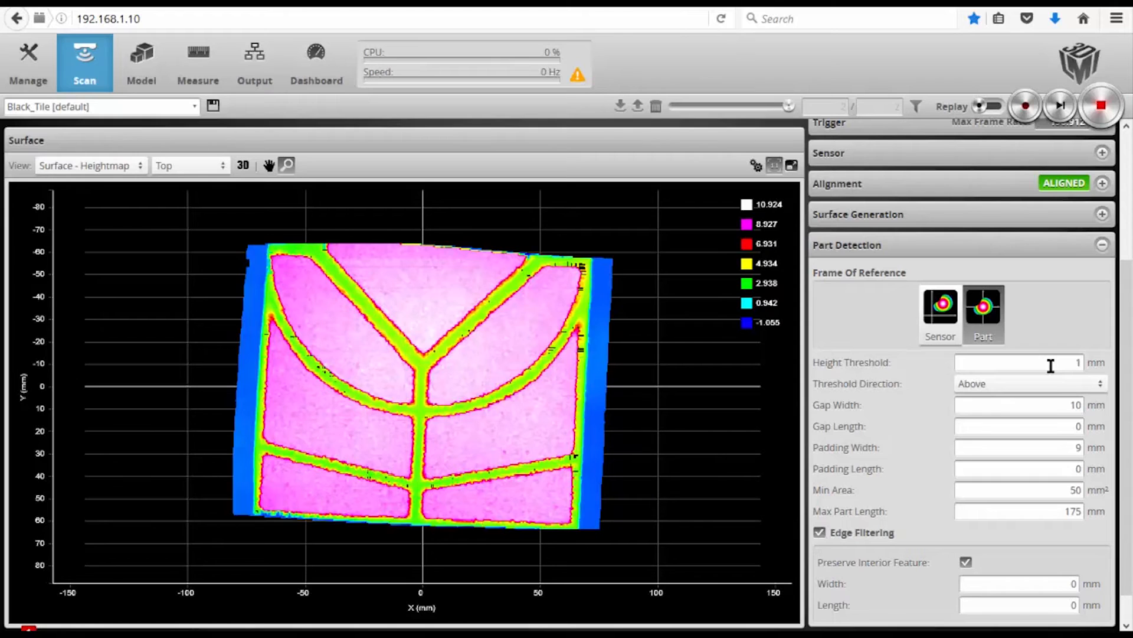
mouse_move(467, 392)
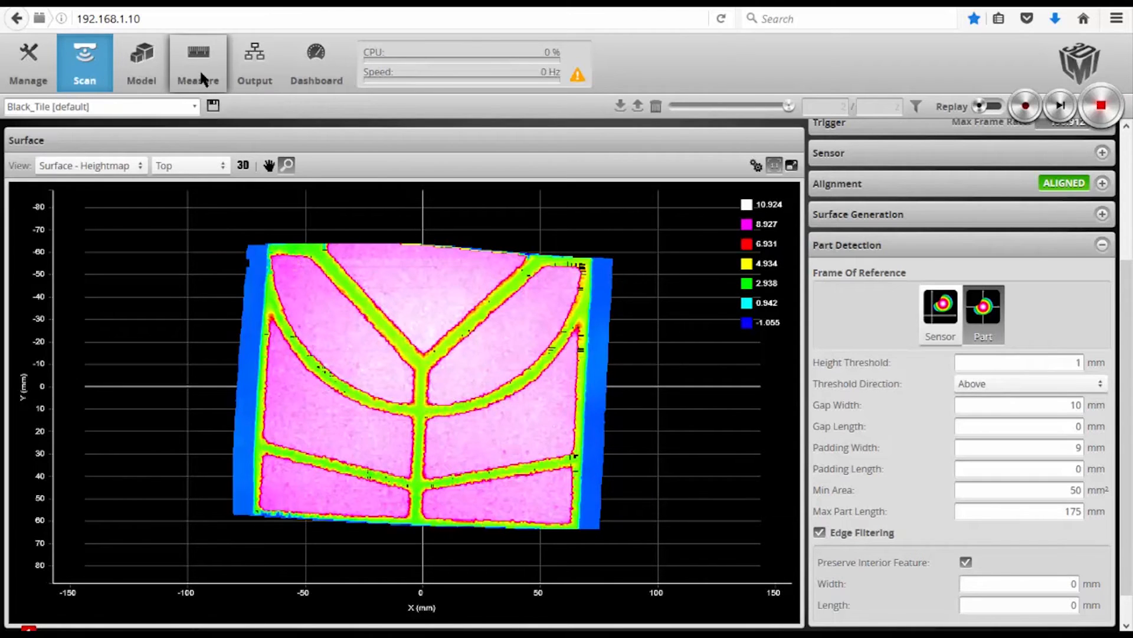
- Add a Surface Bounding Box tool reporting the tile's width (~125.6 mm) and length (~139.6 mm)
click(197, 63)
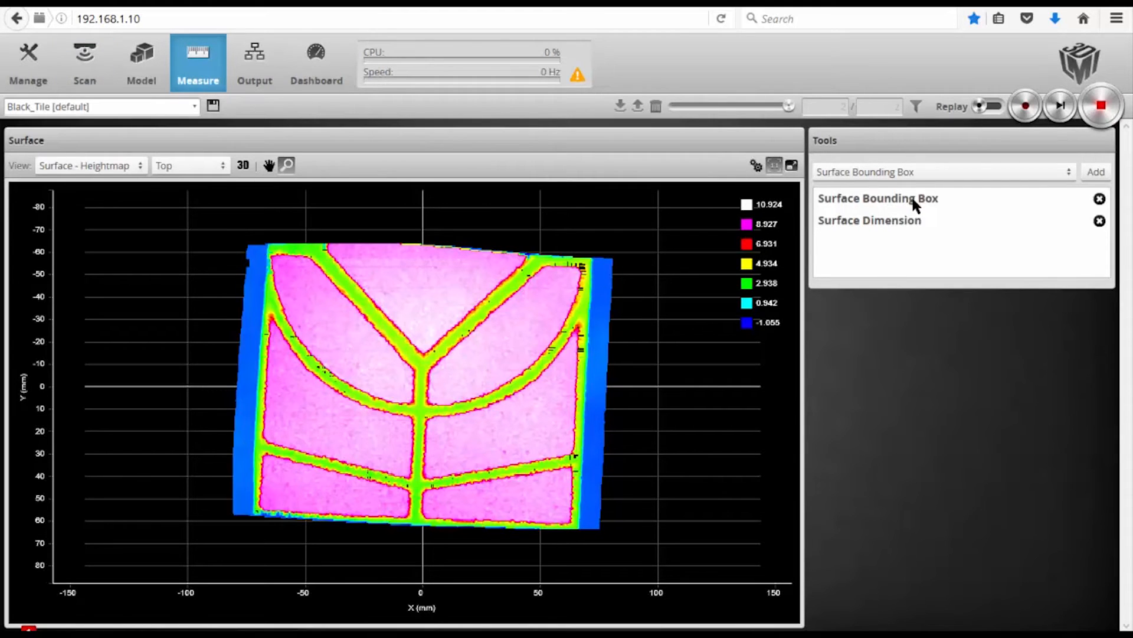
mouse_move(914, 203)
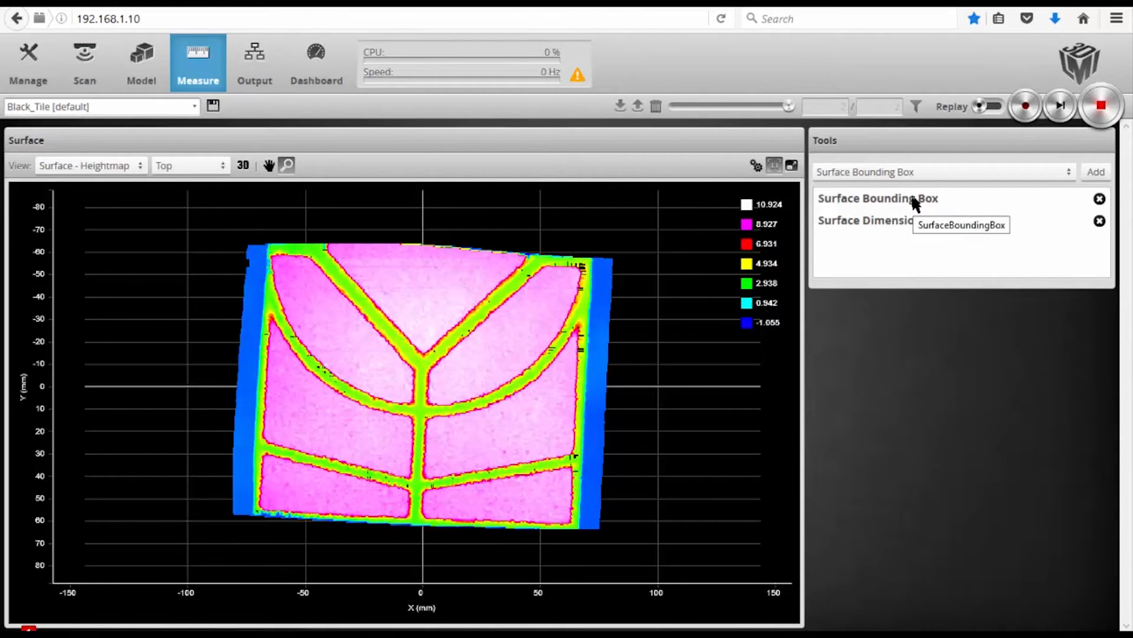
click(877, 198)
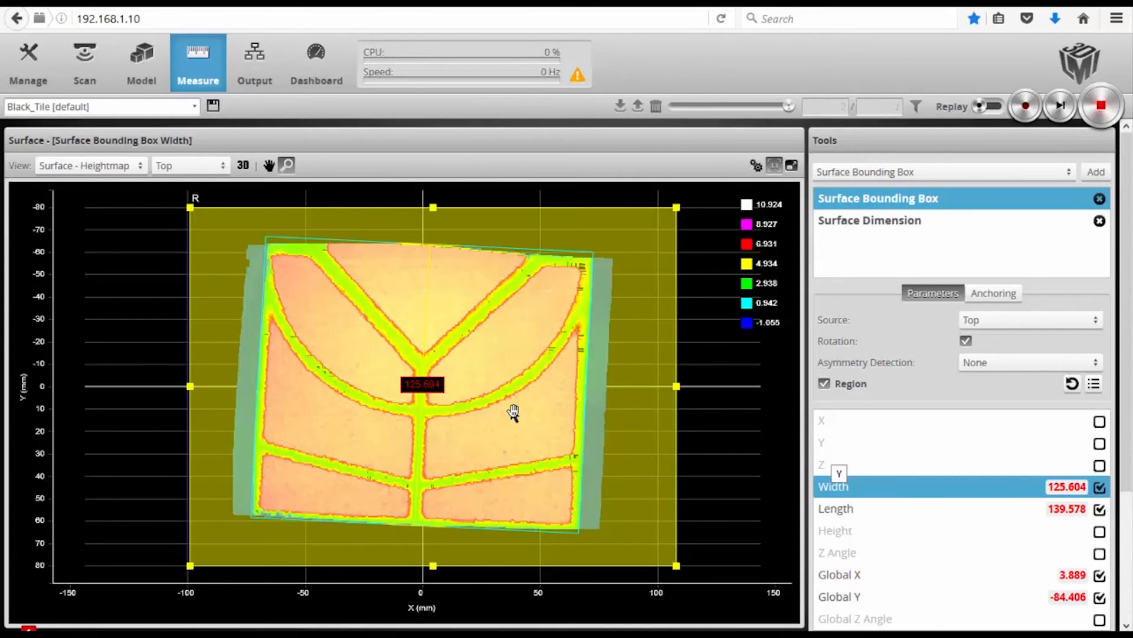
click(870, 221)
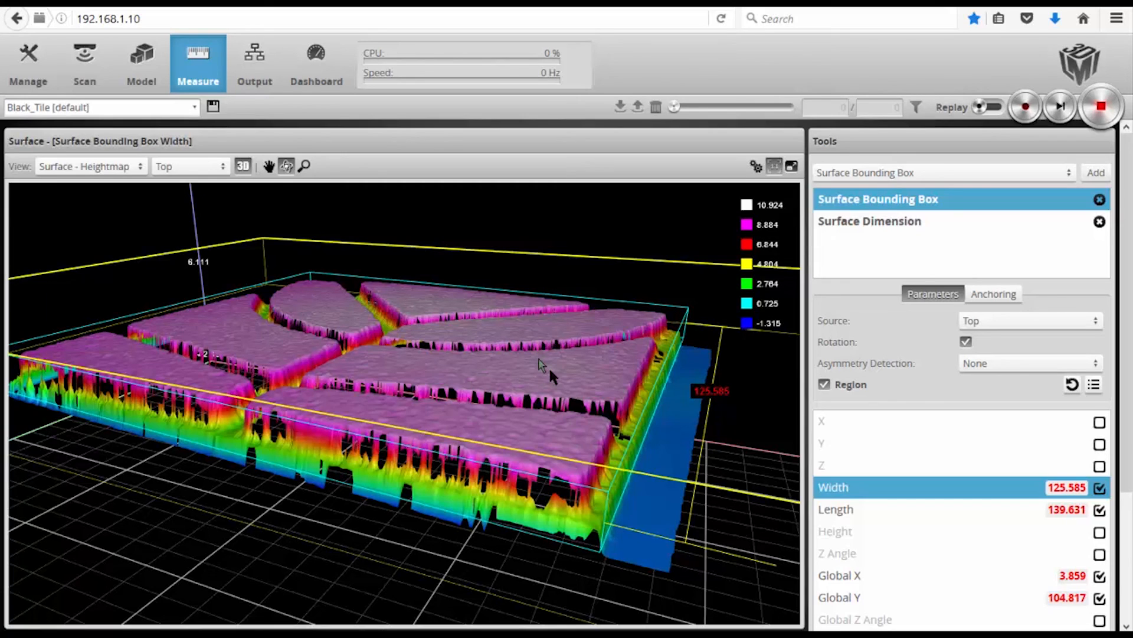
mouse_move(562, 423)
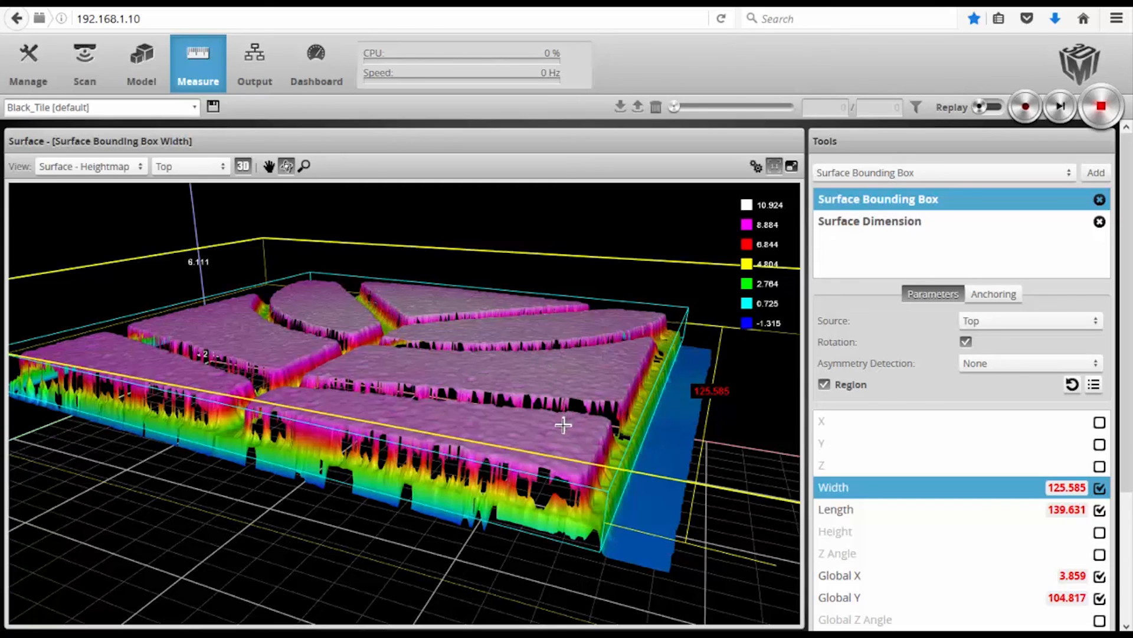
mouse_move(568, 429)
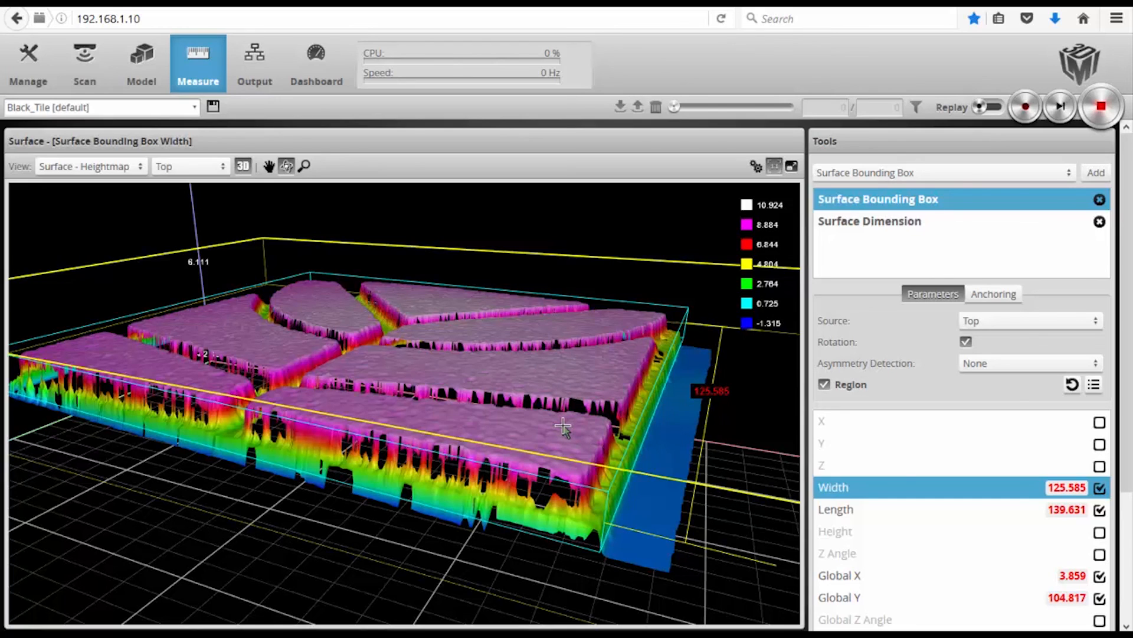